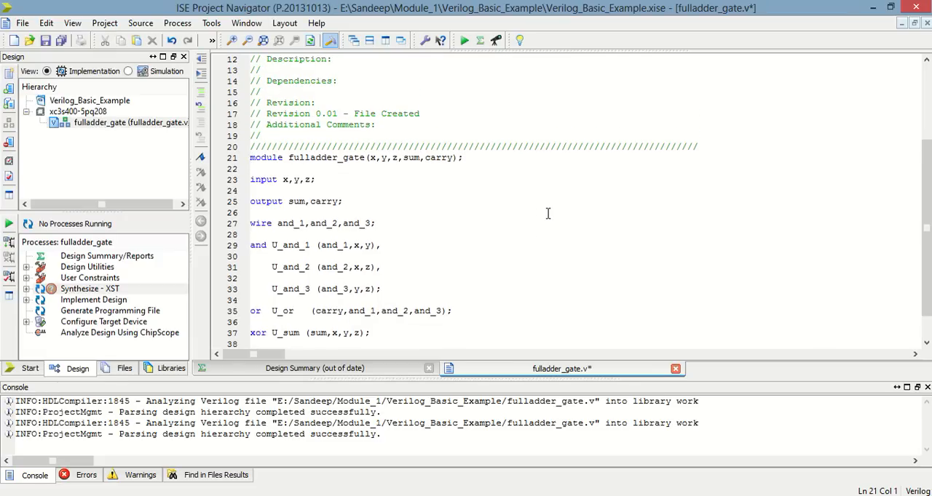
pyautogui.moveTo(378, 158)
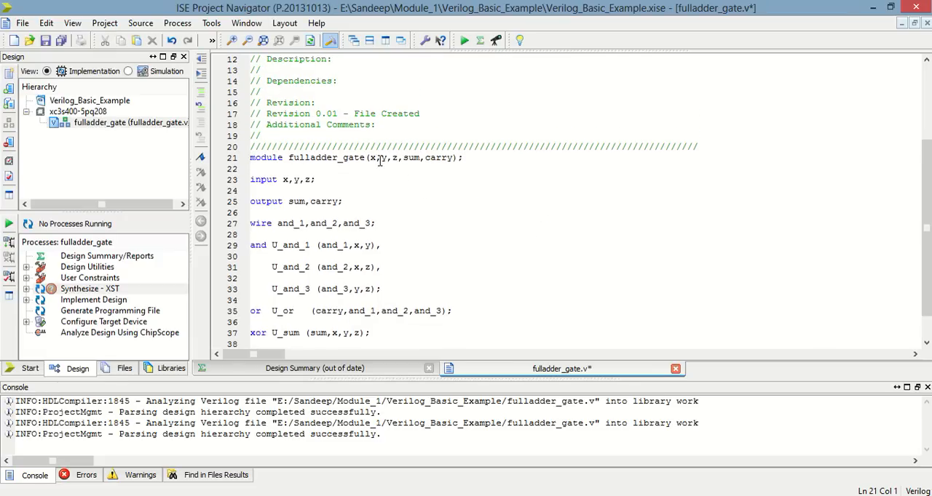
# Review fulladder_gate.v: port list, sum/carry outputs, internal wires and the AND gates.
pyautogui.click(401, 158)
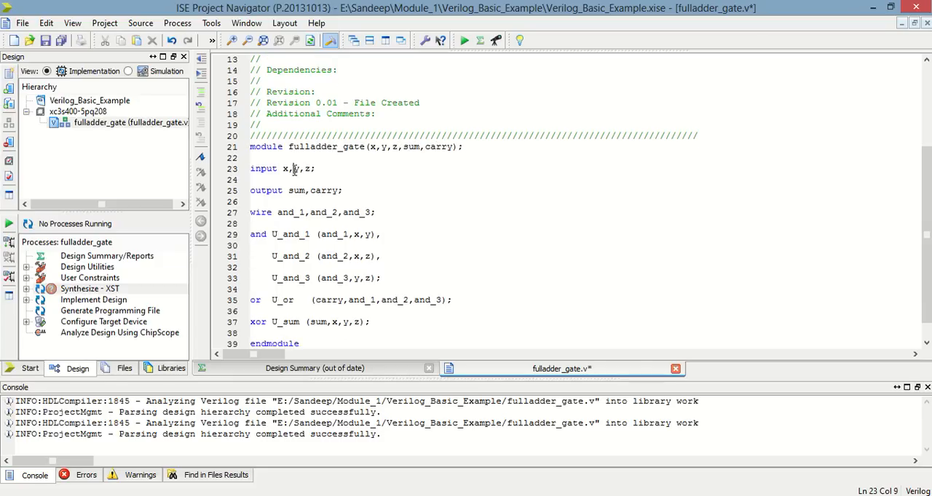
pyautogui.scroll(-3)
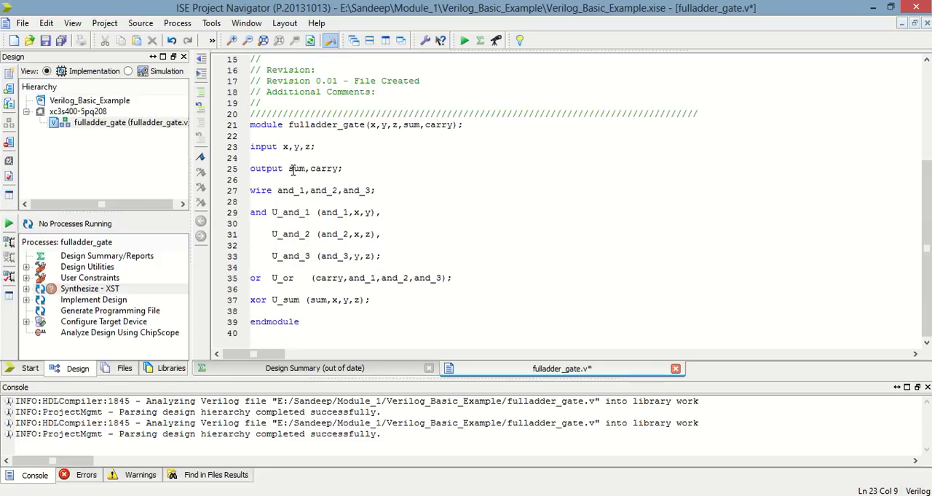
pyautogui.click(333, 168)
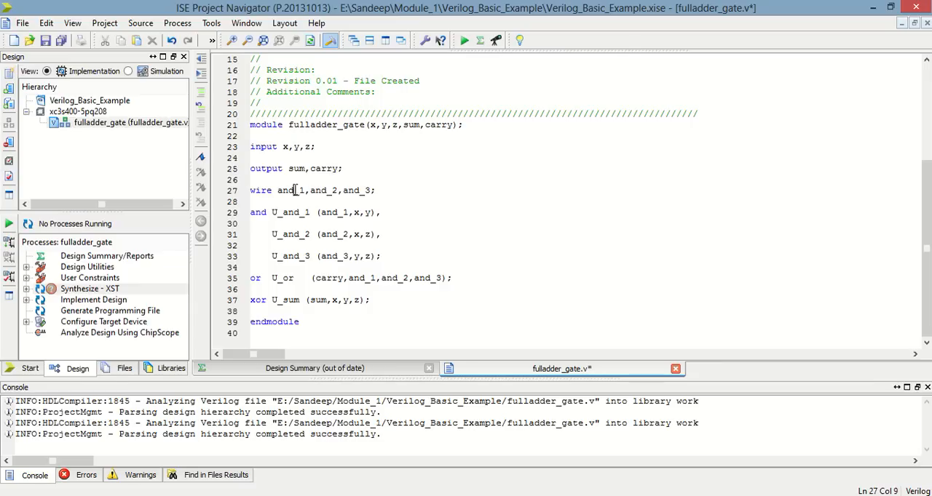
pyautogui.click(299, 190)
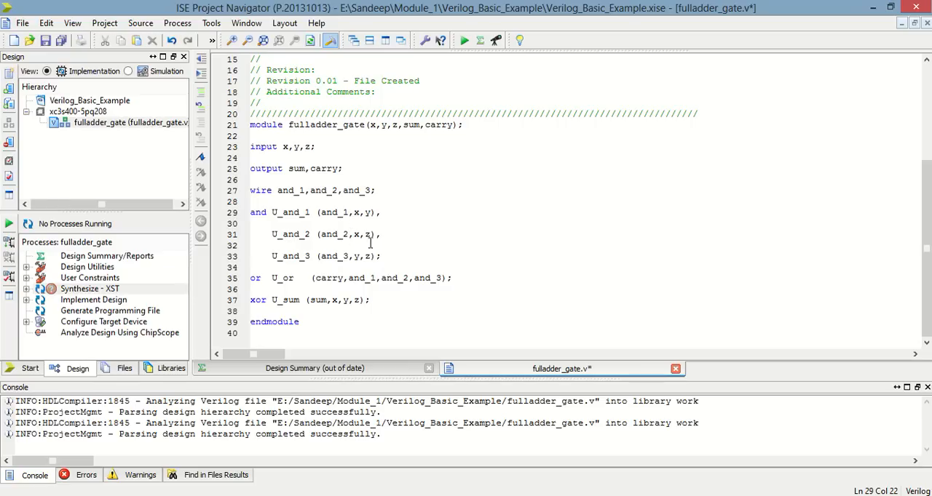
pyautogui.click(369, 234)
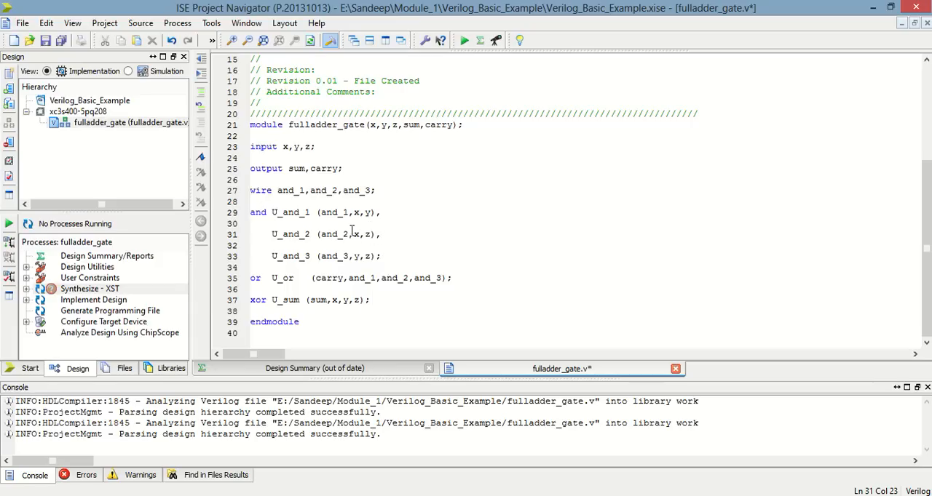
pyautogui.moveTo(351, 256)
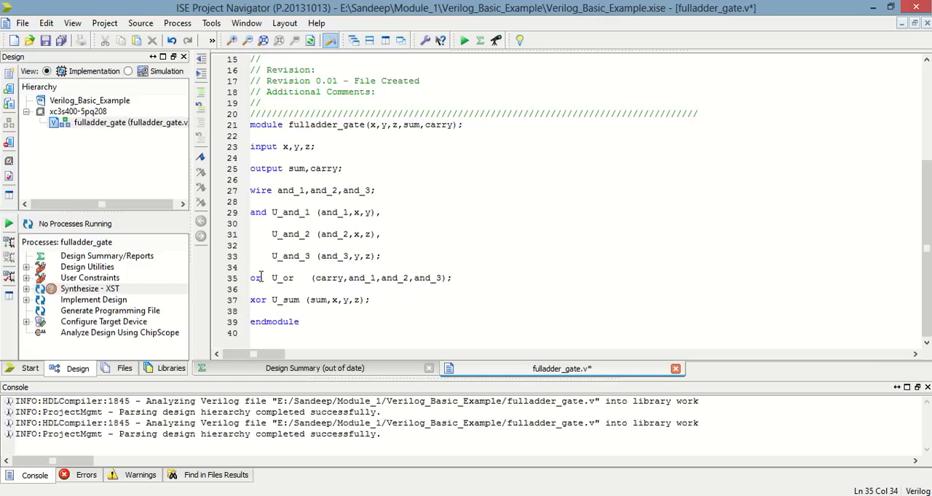
# Check the OR gate driving carry and the XOR gate producing sum, then save for synthesis.
pyautogui.click(325, 278)
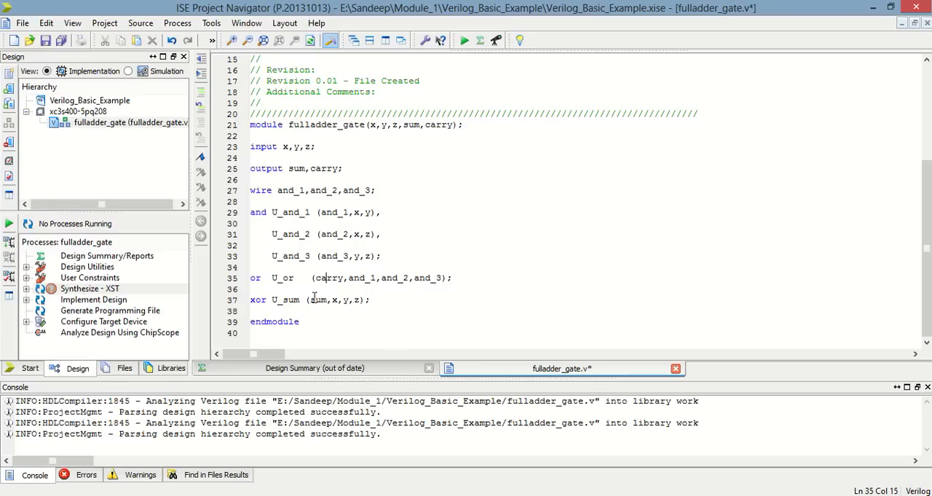
pyautogui.click(355, 300)
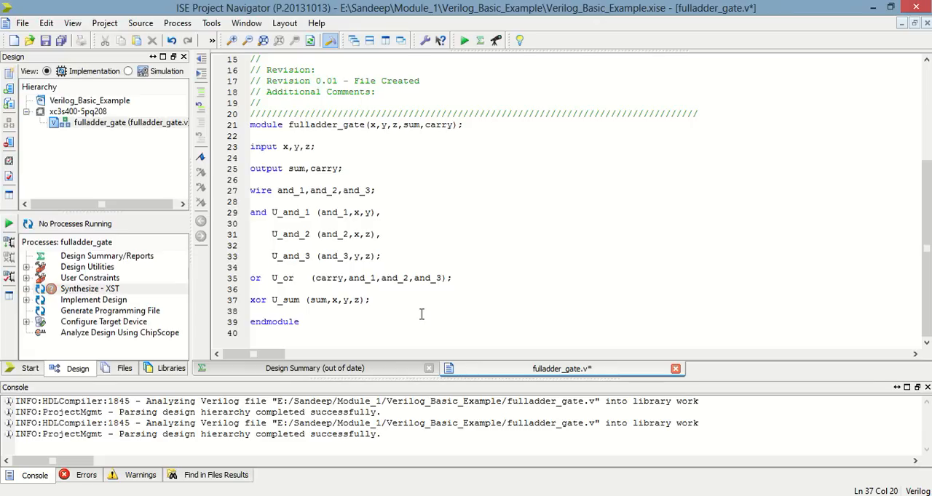
pyautogui.click(354, 300)
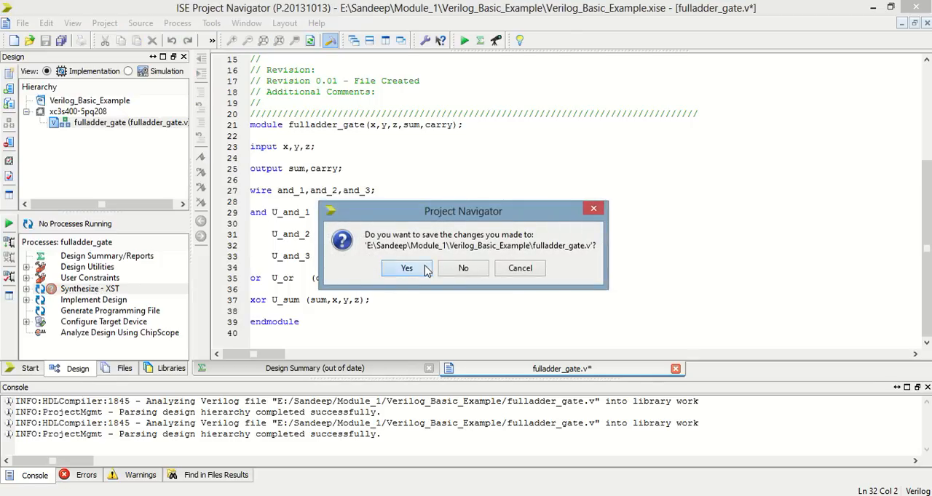
pyautogui.click(406, 268)
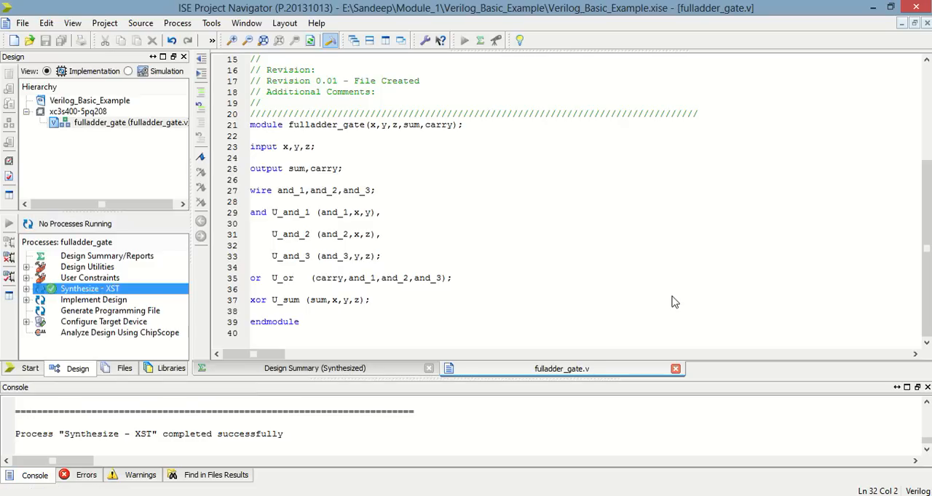
# Switch to the Simulation view and launch Simulate Behavioral Model in ISim.
pyautogui.click(128, 71)
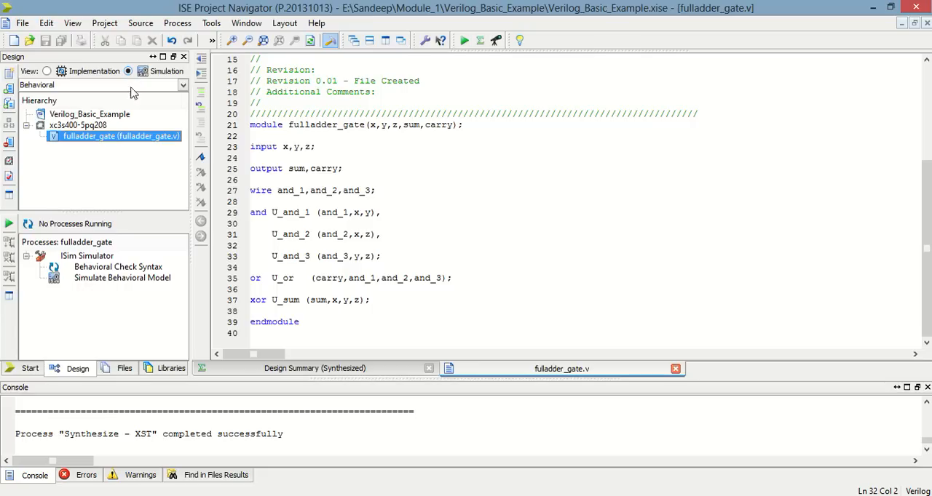
pyautogui.moveTo(93, 286)
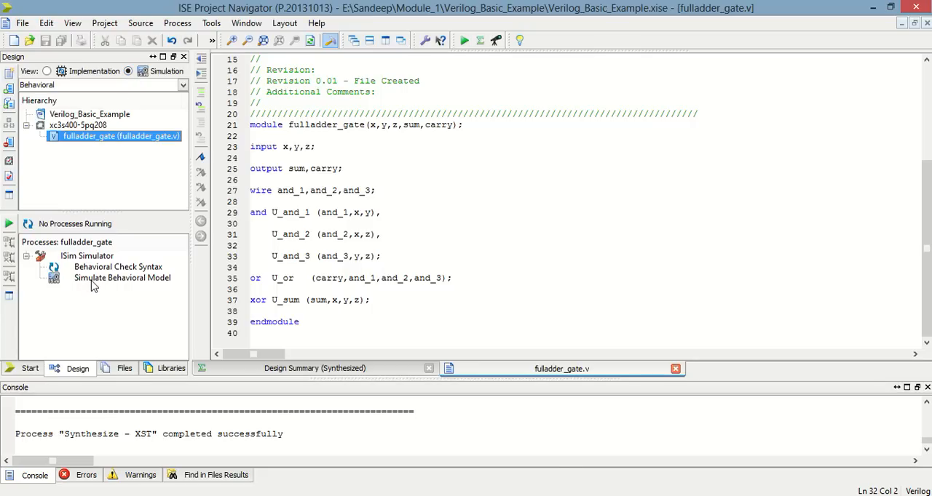
pyautogui.click(121, 278)
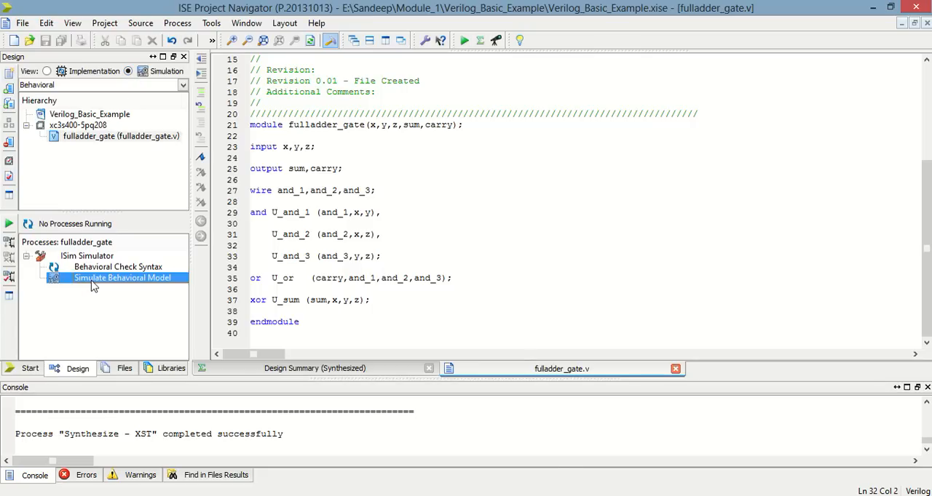
pyautogui.doubleClick(122, 278)
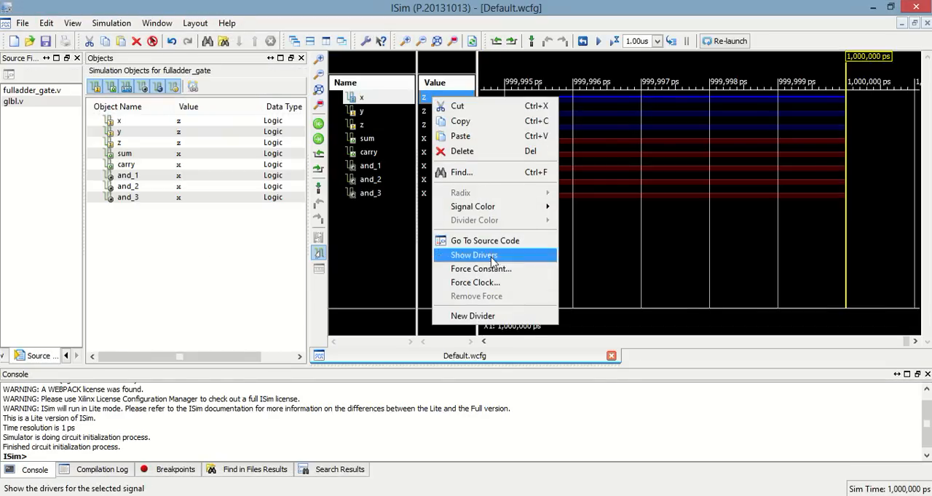
# Force constants x=0, y=0, z=1 and run one simulation step.
pyautogui.click(480, 268)
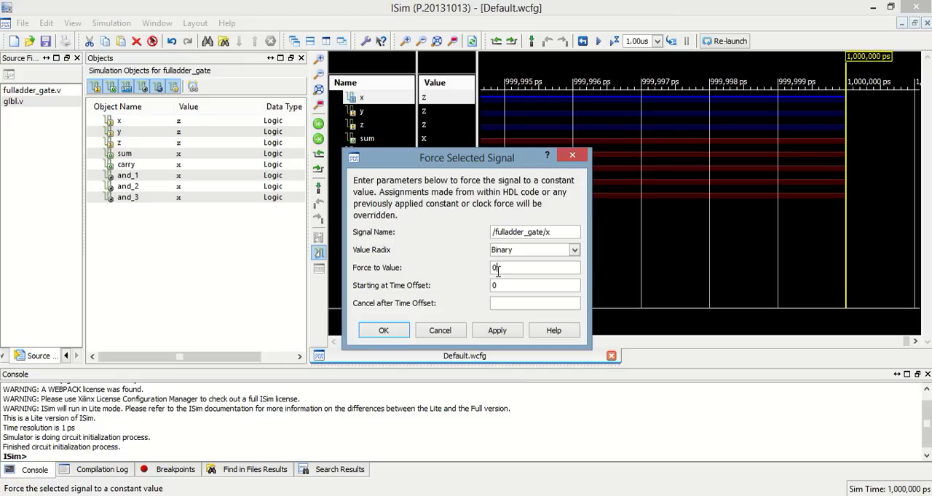
pyautogui.click(383, 330)
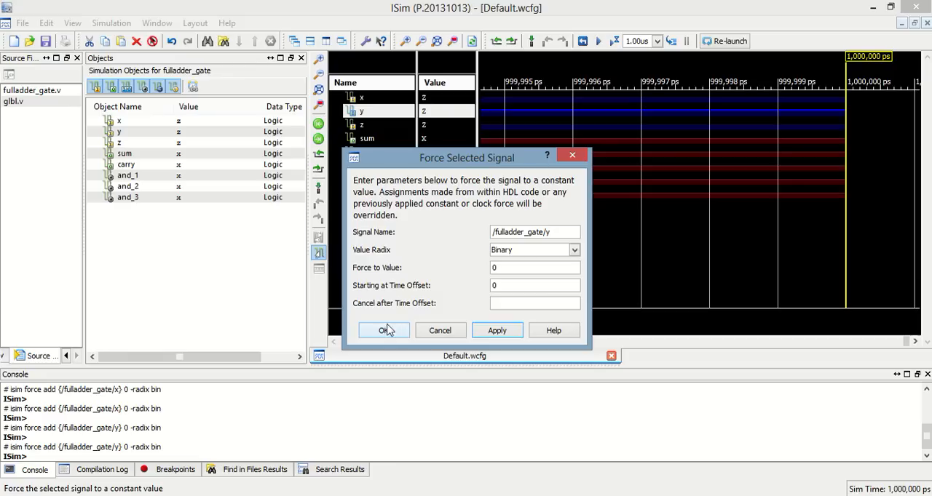
pyautogui.click(383, 330)
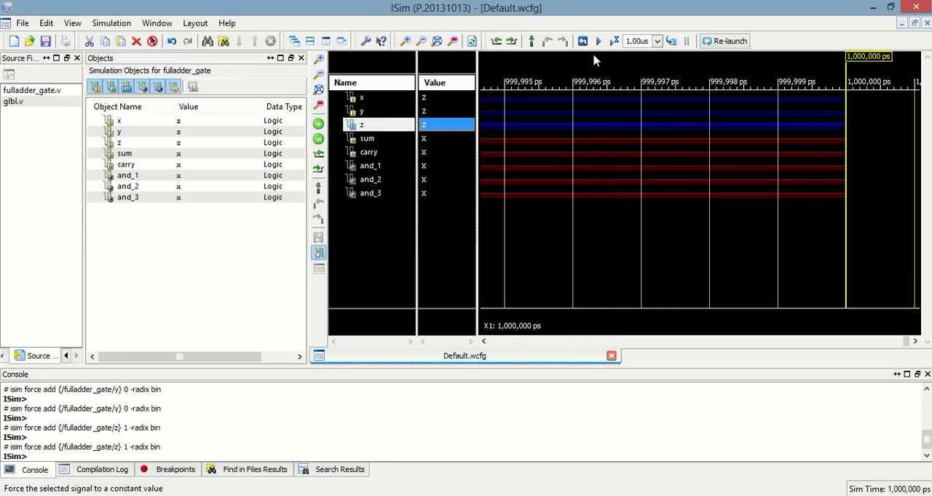
pyautogui.click(615, 41)
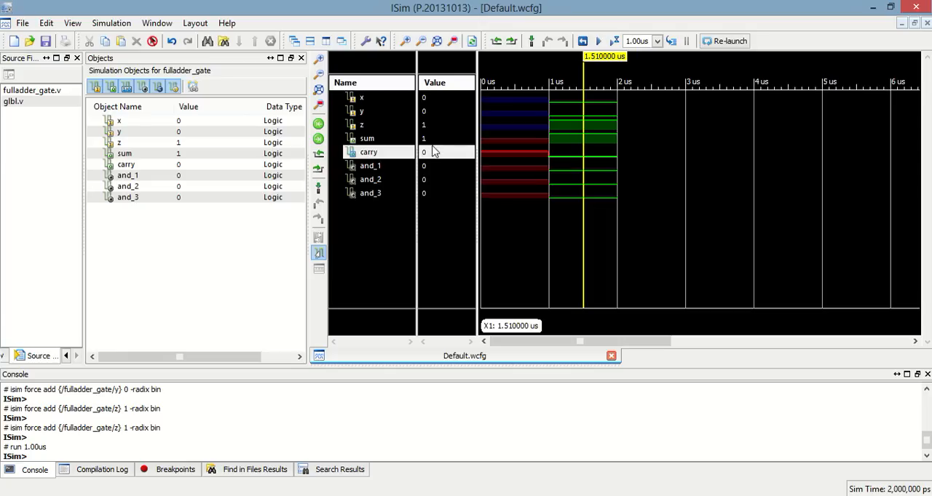
pyautogui.moveTo(439, 130)
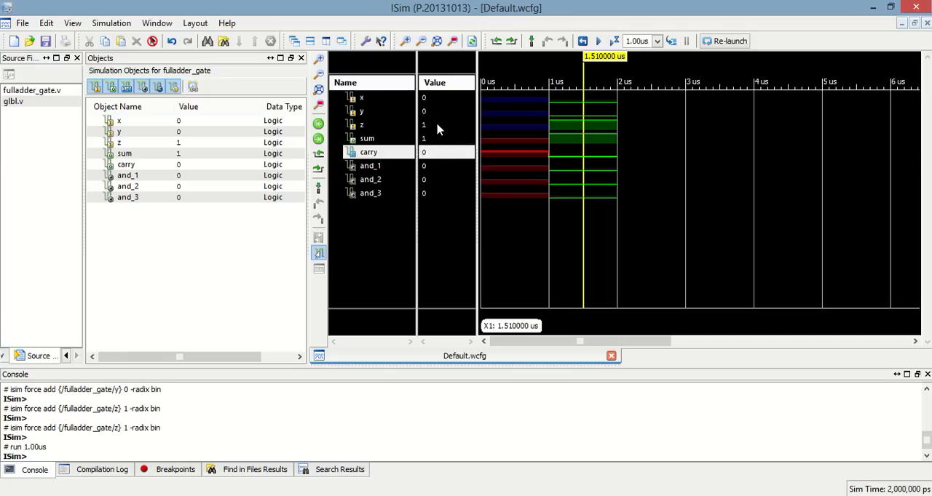
pyautogui.moveTo(431, 110)
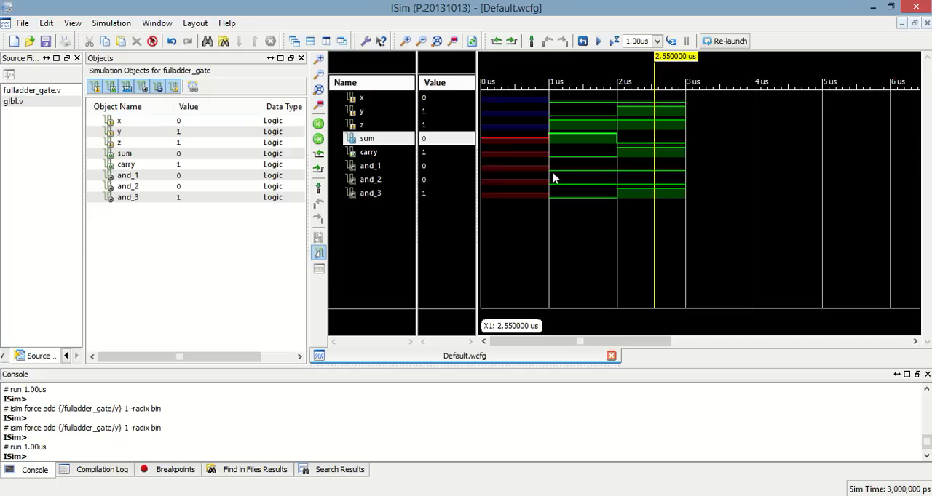
pyautogui.moveTo(426, 148)
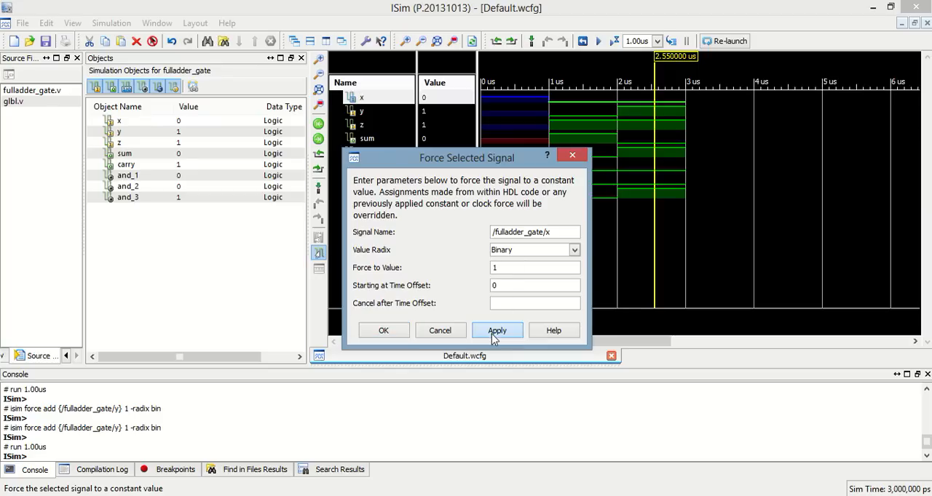
# Force x to 1, run for 1.00us, and inspect carry showing 1.
pyautogui.click(496, 331)
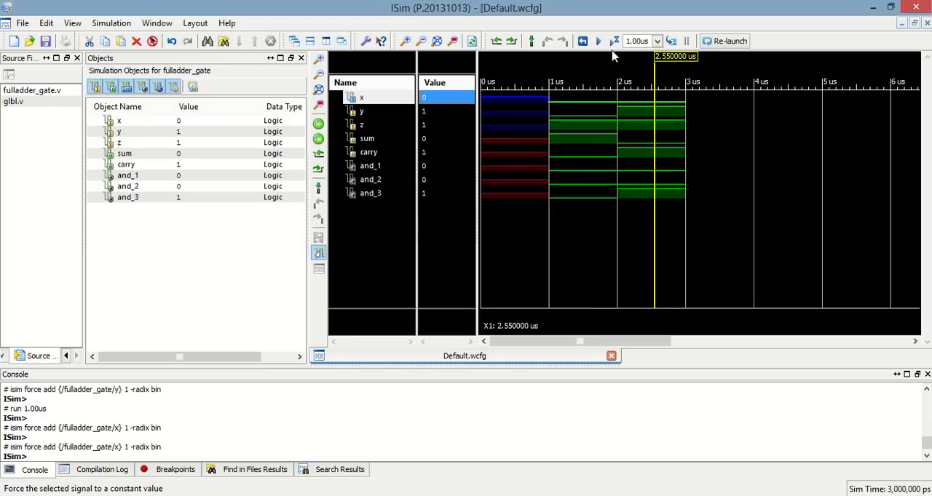
pyautogui.click(582, 41)
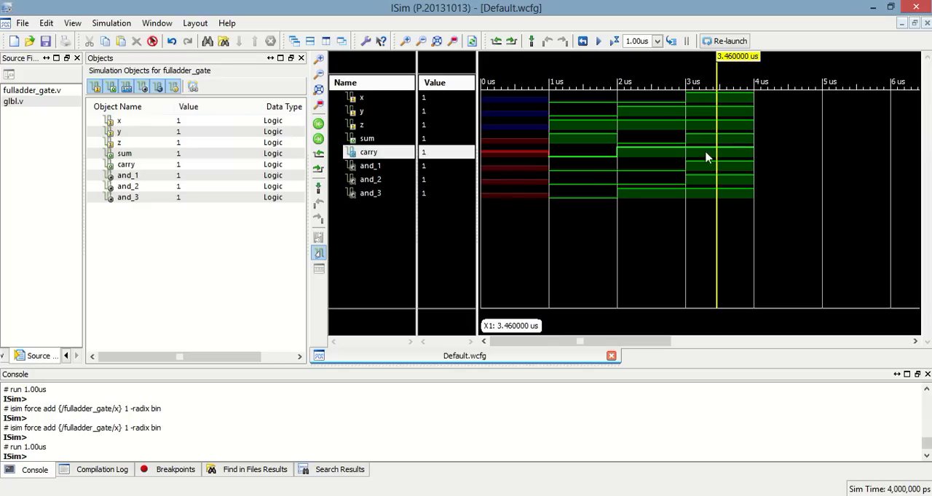
pyautogui.moveTo(430, 135)
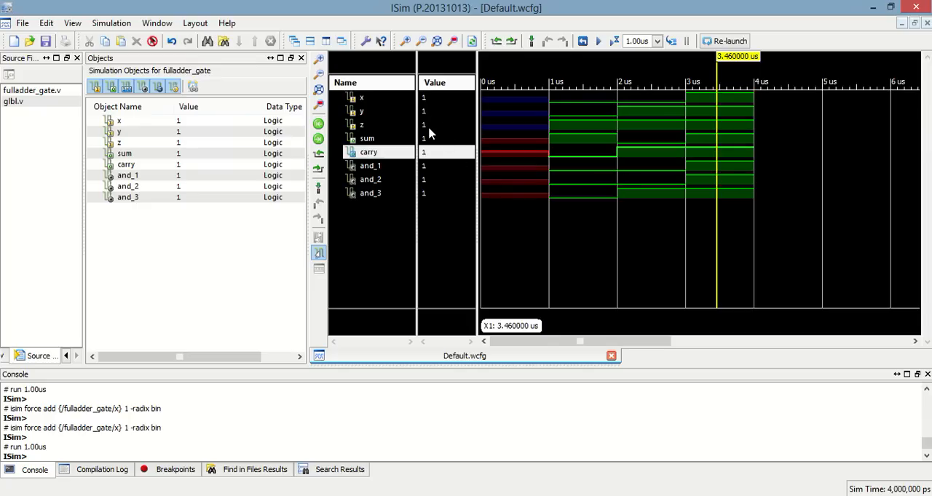
pyautogui.click(446, 152)
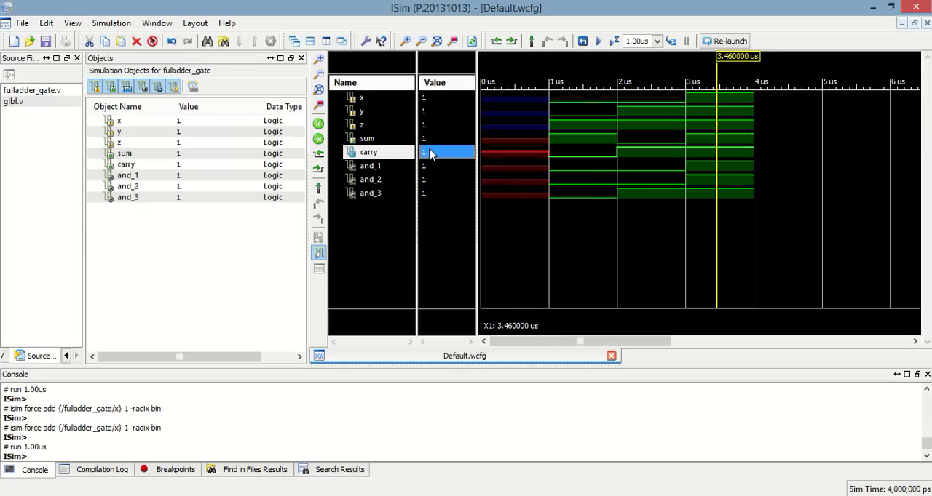
pyautogui.moveTo(622, 209)
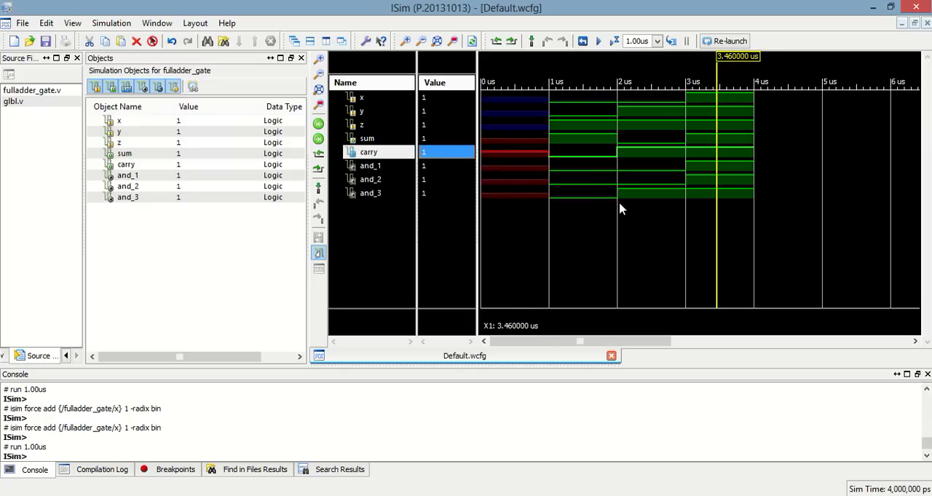